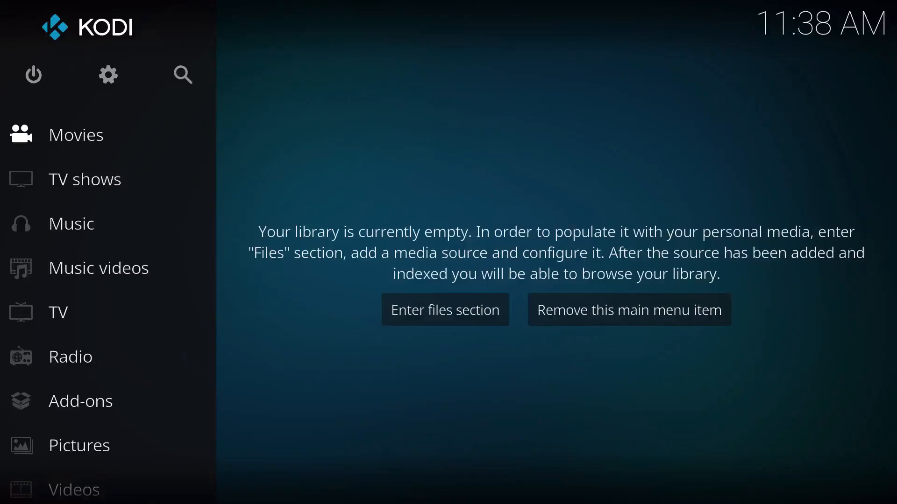
pyautogui.moveTo(75, 135)
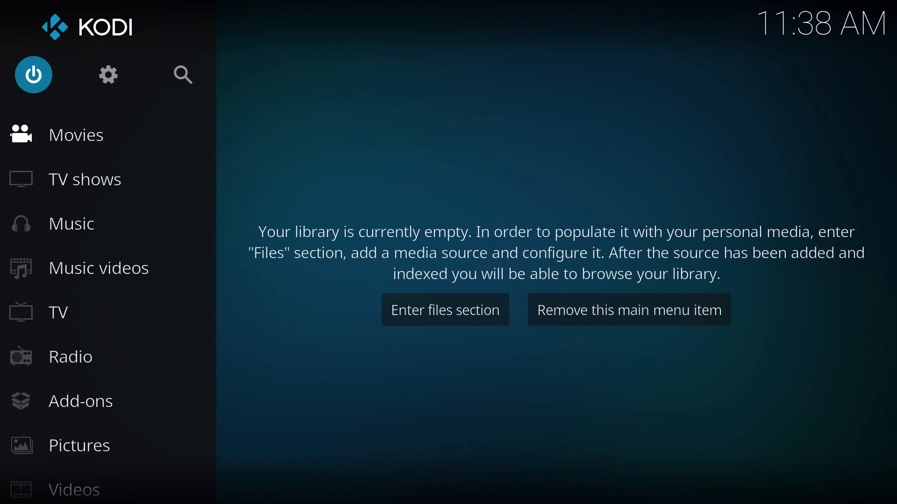
pyautogui.moveTo(108, 75)
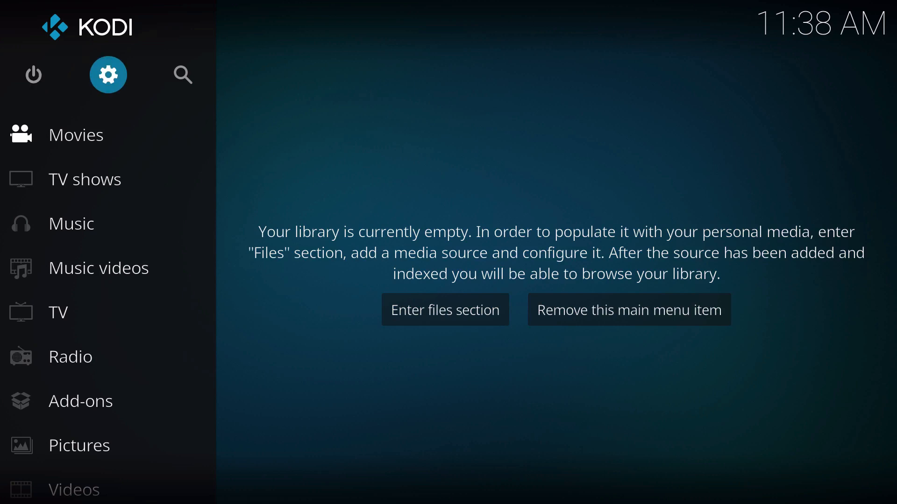
# Step: Set GUI sounds to None under System > Audio, leaving interface sounds off
pyautogui.click(107, 75)
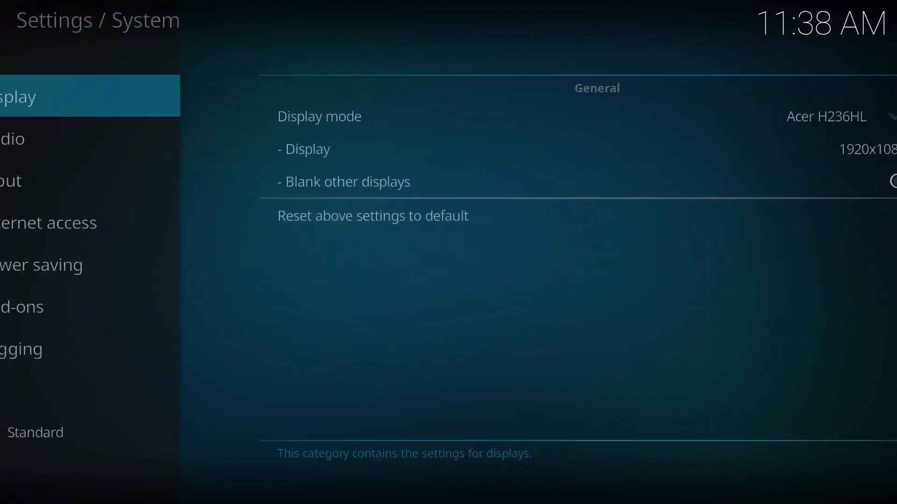
pyautogui.click(40, 138)
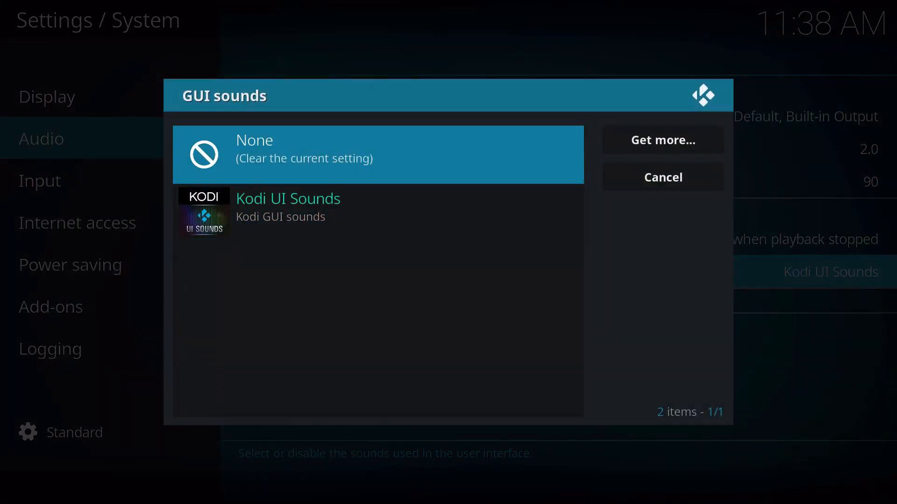
pyautogui.click(377, 154)
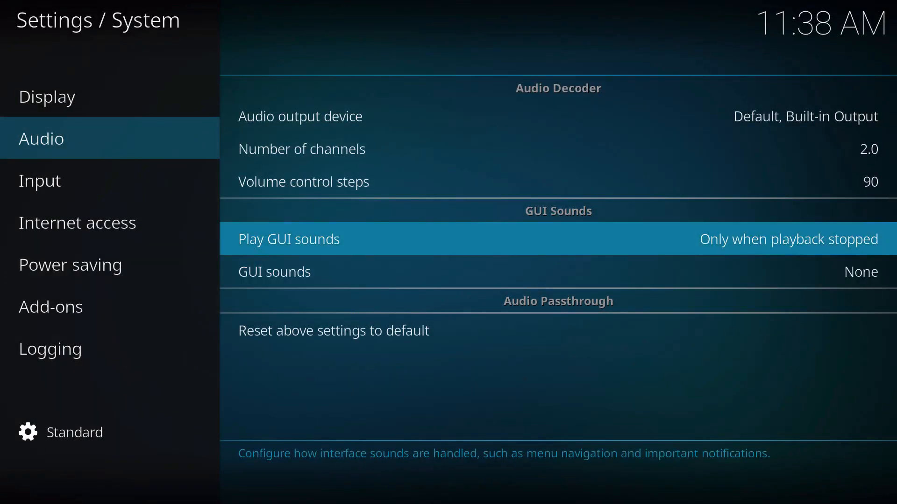
pyautogui.click(39, 180)
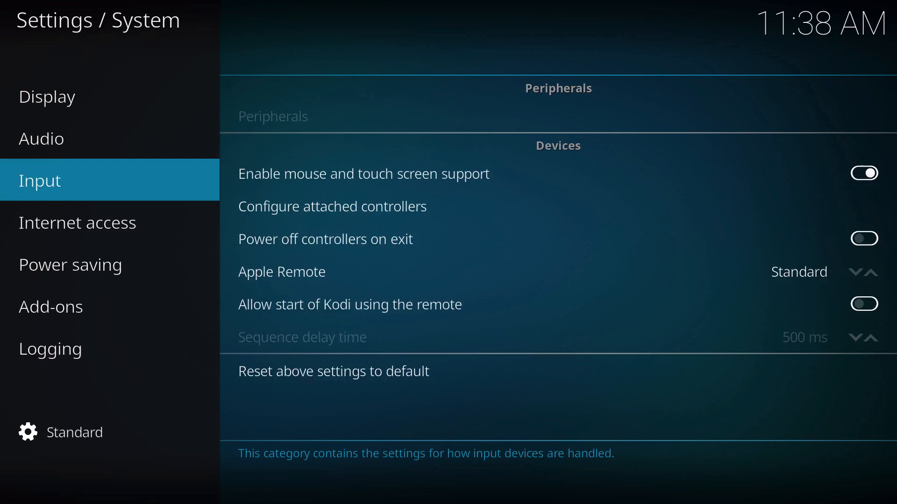
# Step: Leave settings and return to the home screen's Add-ons section with IGN.com
pyautogui.click(40, 138)
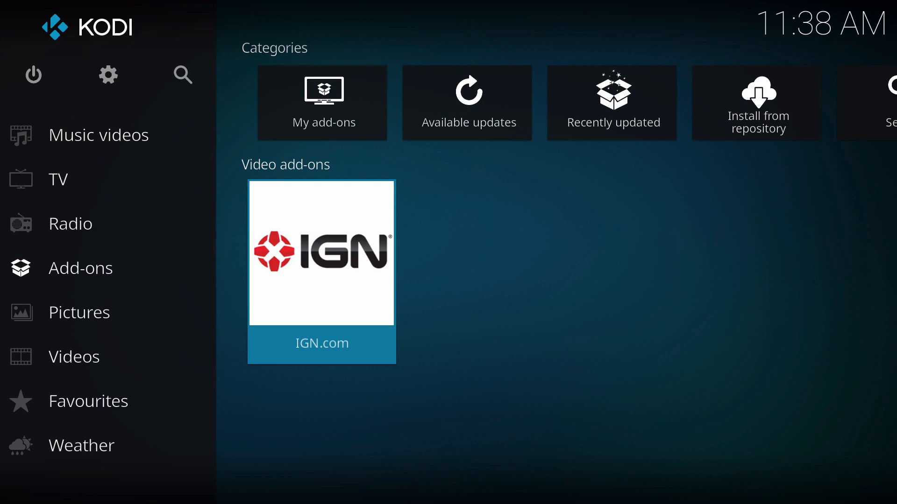
# Step: Play the Sniper: Ghost Warrior 3 - Brothers Trailer from the IGN.com add-on
pyautogui.click(321, 253)
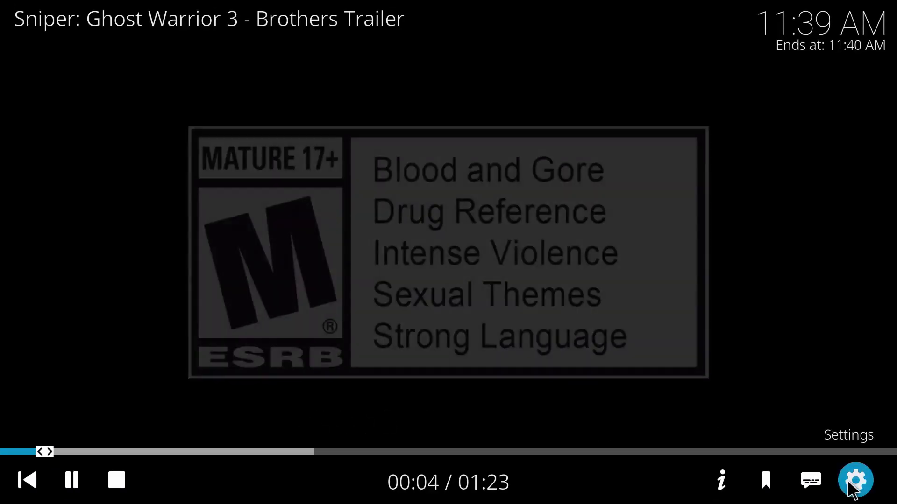
# Step: Bring up the playing trailer's audio and subtitle settings from the player controls
pyautogui.click(857, 480)
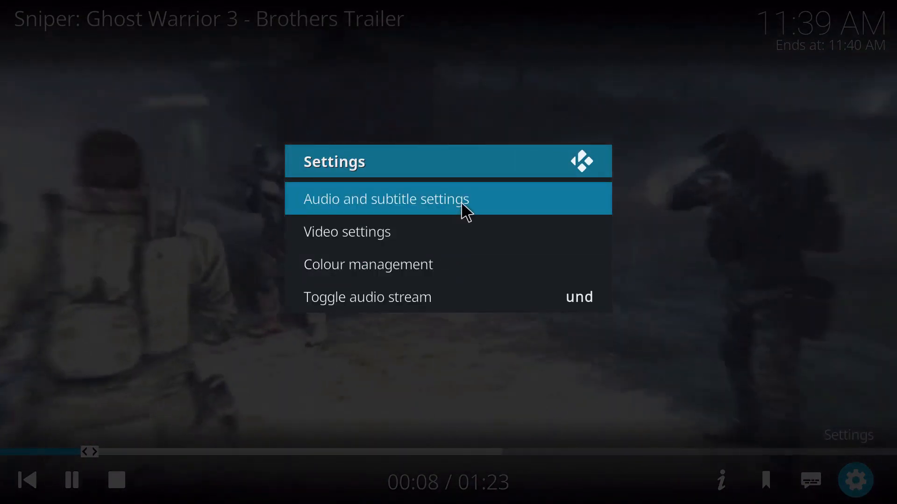
pyautogui.click(386, 198)
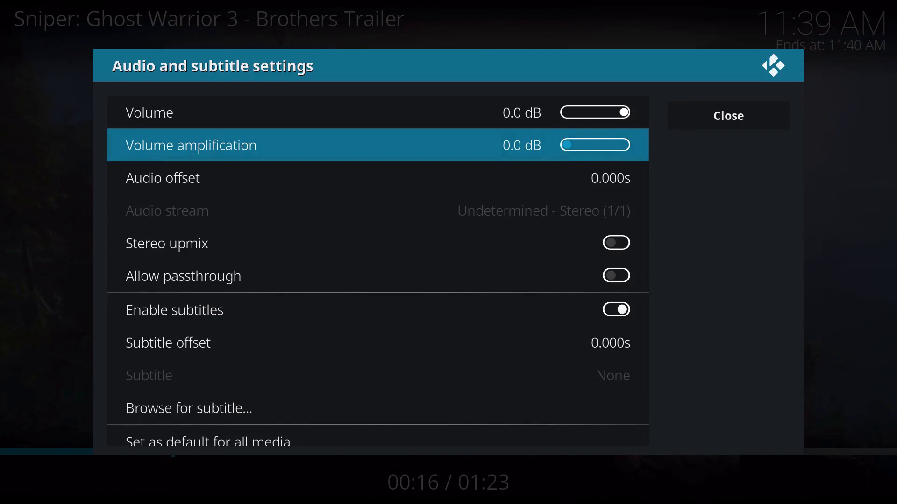
# Step: Set volume amplification to 15.0 dB, save it as default for all media, and resume playback
pyautogui.moveTo(568, 145); pyautogui.dragTo(587, 144)
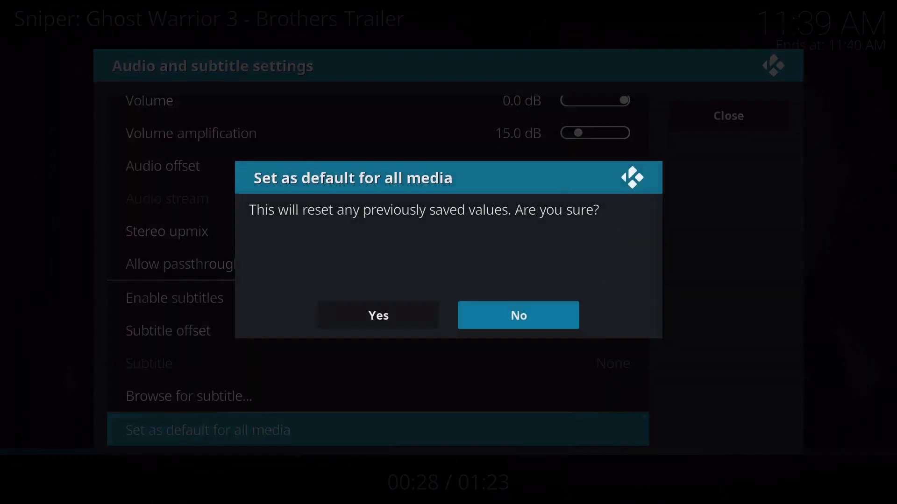
pyautogui.click(517, 315)
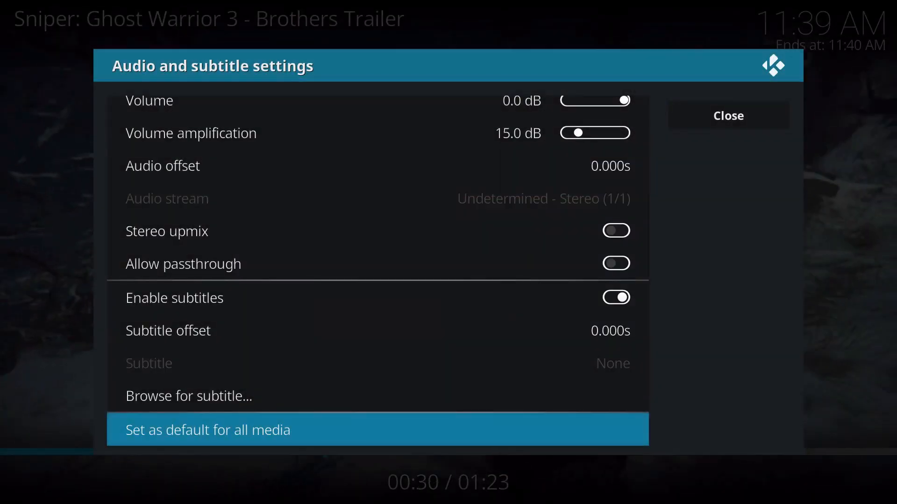
pyautogui.click(727, 116)
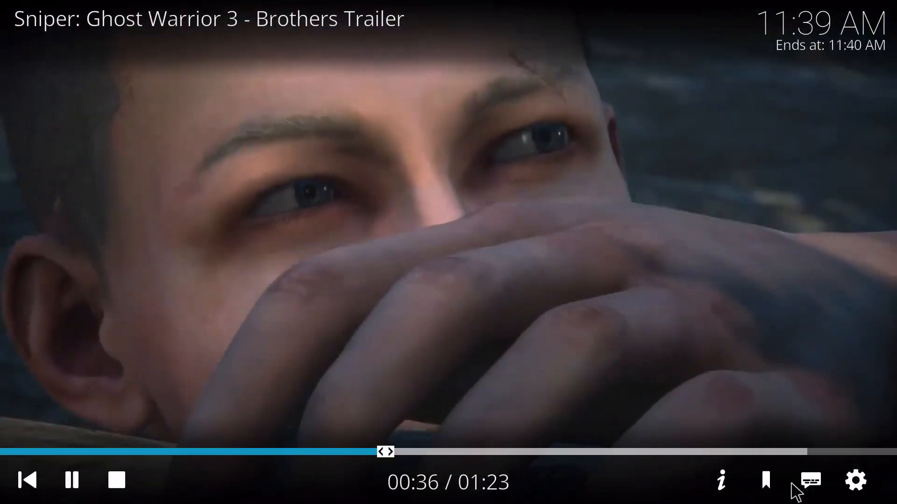
# Step: Stop the trailer and go to the System > Audio settings showing GUI sounds
pyautogui.click(115, 480)
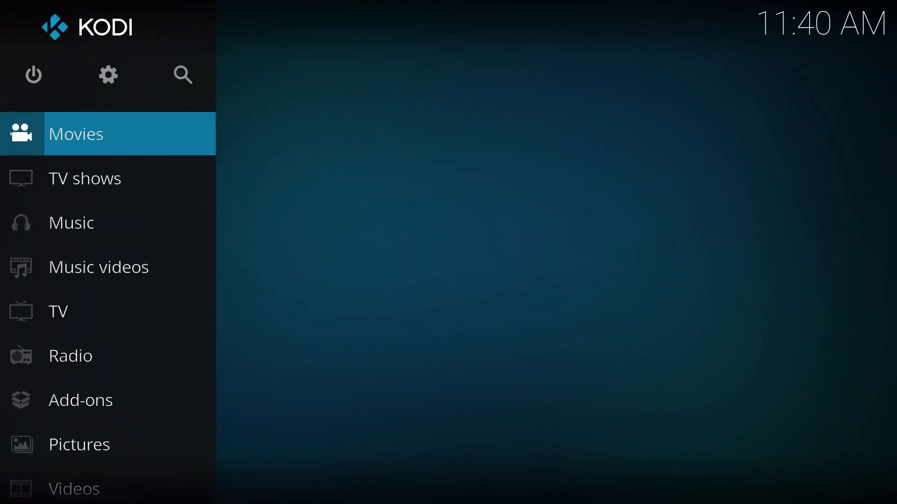
pyautogui.click(108, 74)
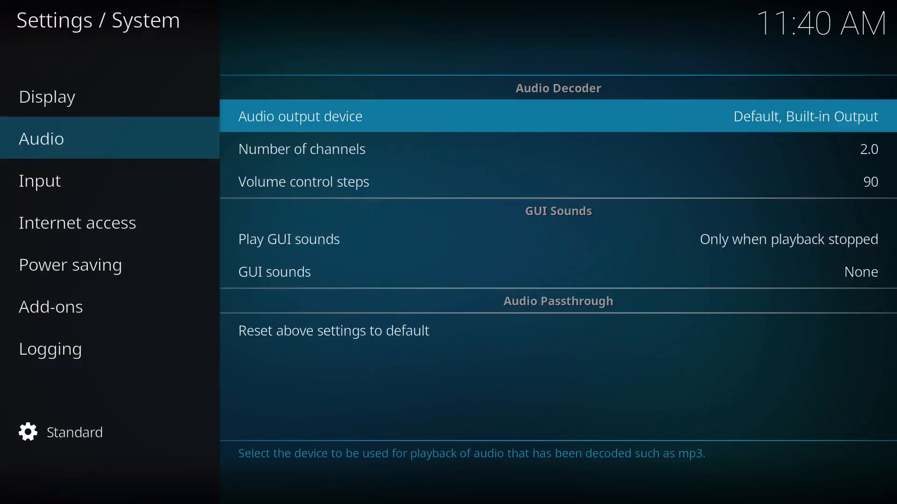
pyautogui.click(302, 148)
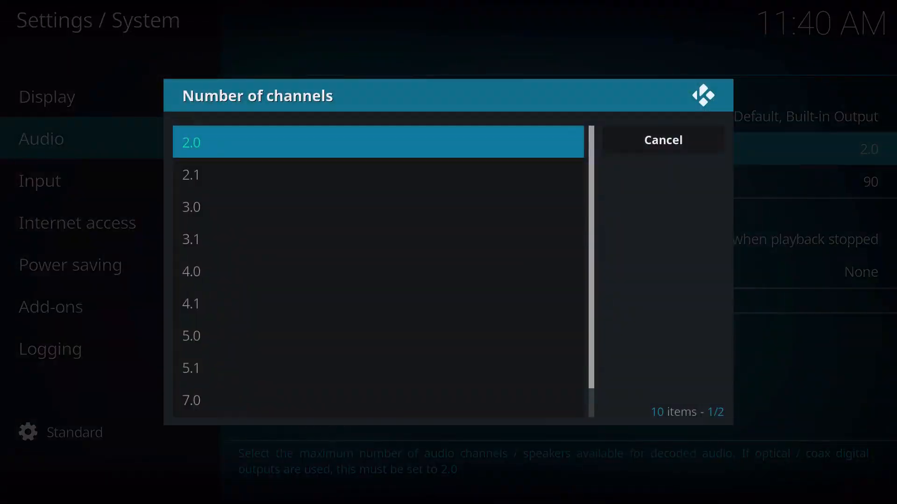
pyautogui.click(378, 368)
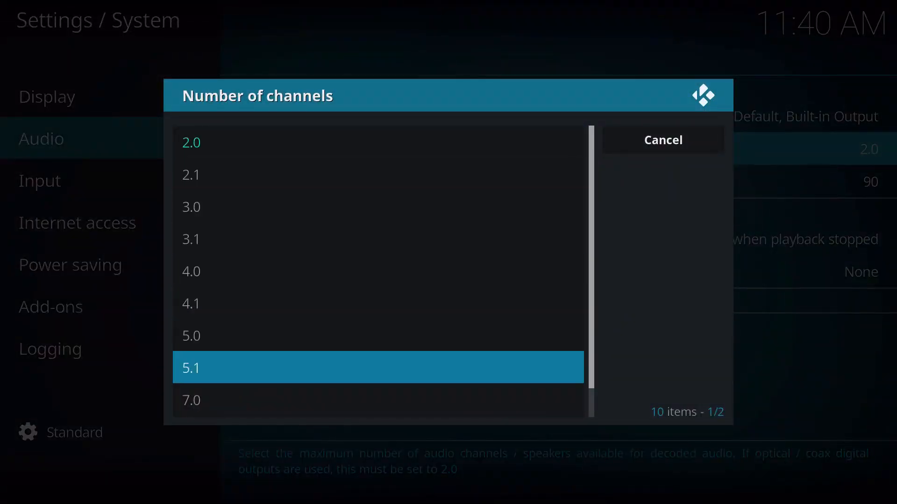
pyautogui.click(377, 367)
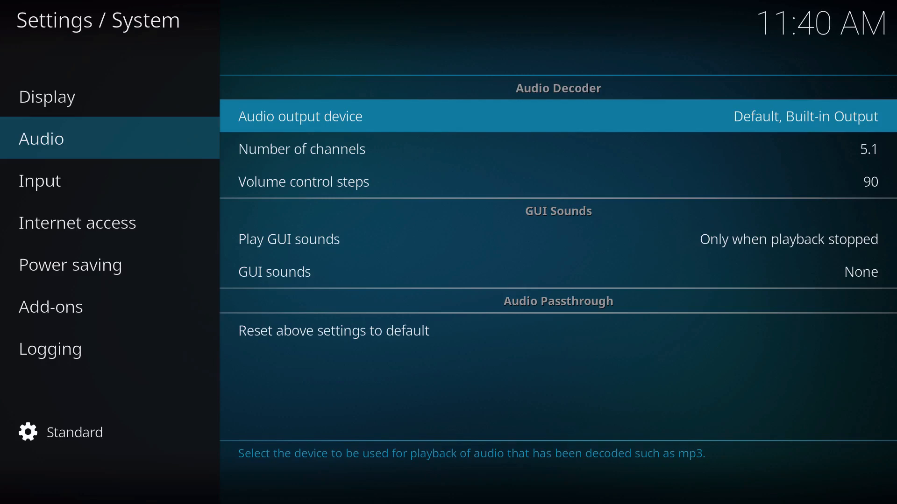
pyautogui.click(300, 116)
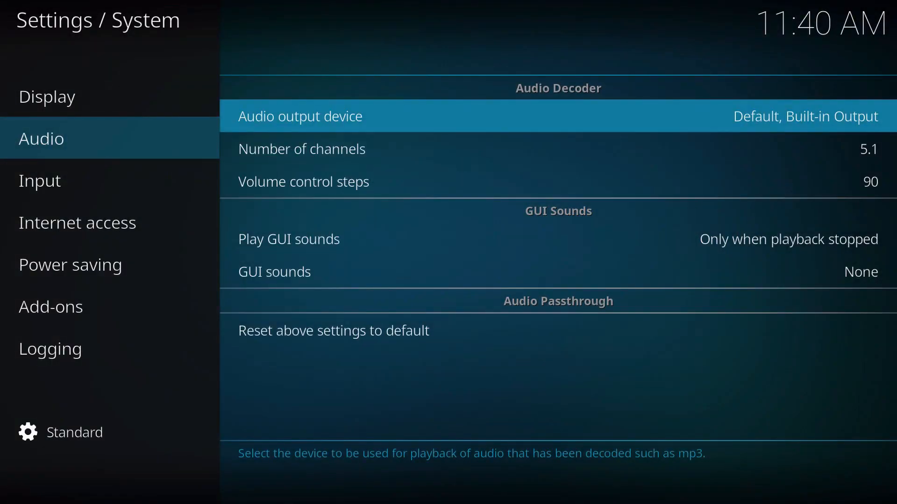
pyautogui.click(302, 148)
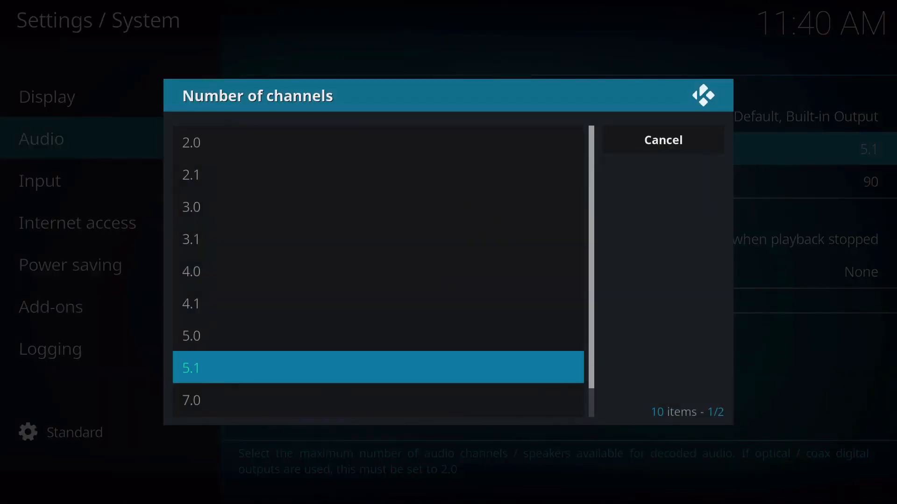
pyautogui.click(190, 142)
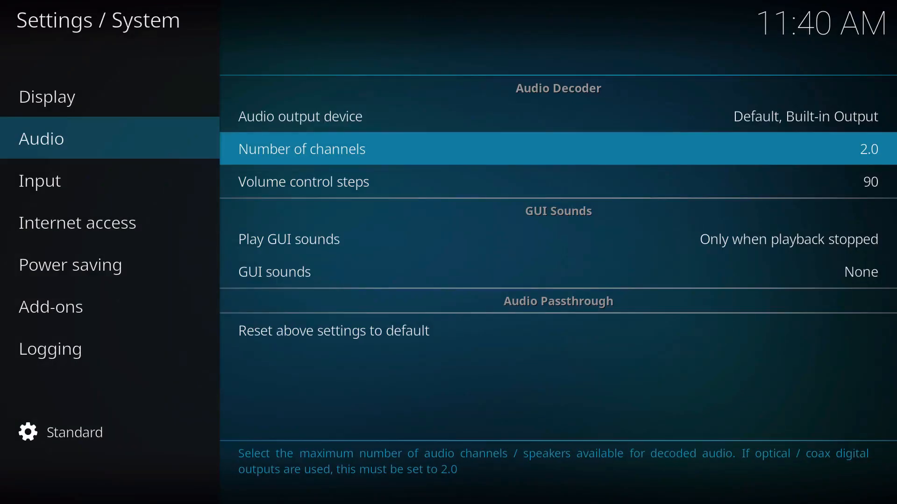
pyautogui.click(304, 182)
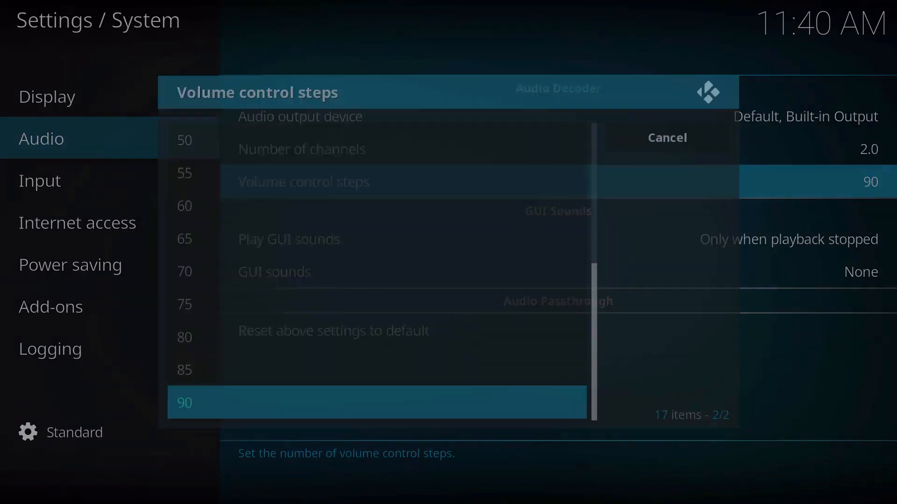
pyautogui.click(377, 402)
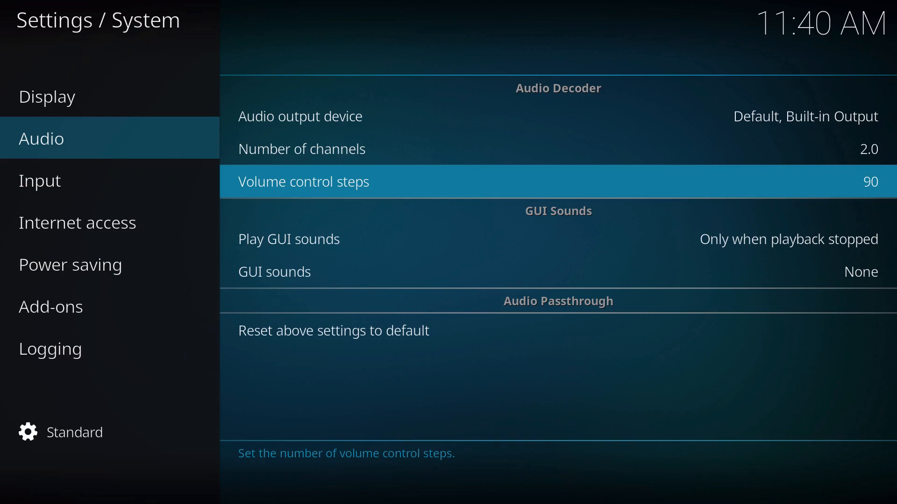